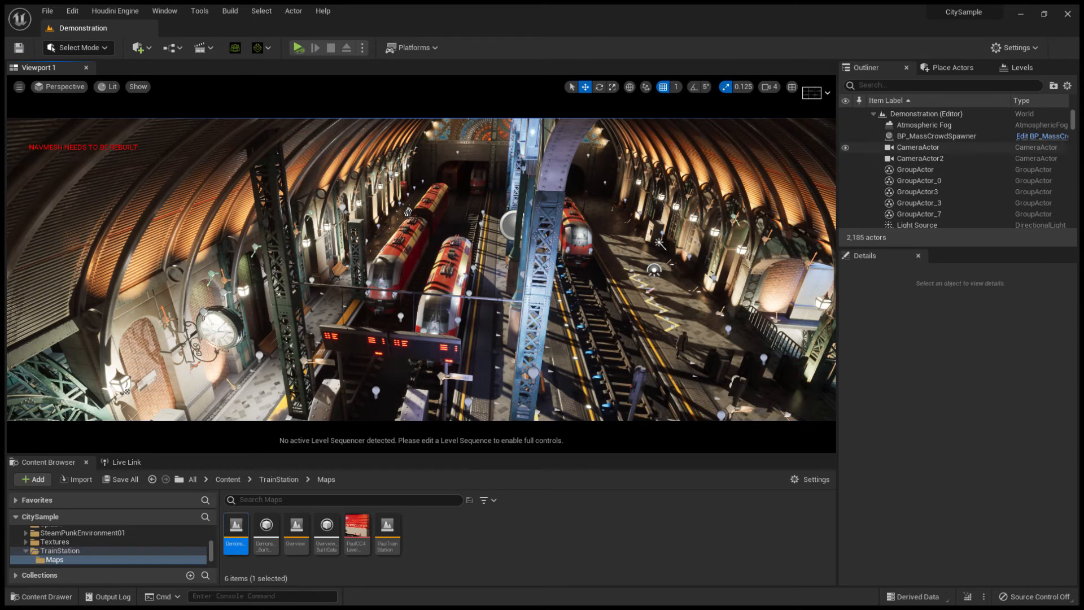
Switch to the Place Actors panel to list placeable Zone Graph actor types
left_click(953, 67)
type("zon")
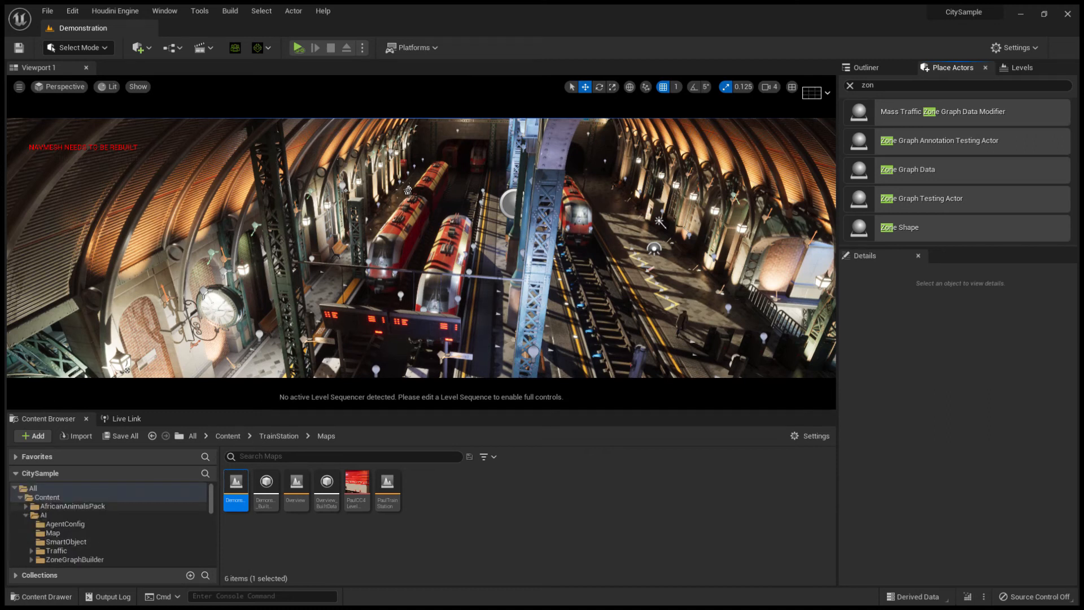
Open the Content > AI > Map folder holding the Mass crowd spawner assets
left_click(44, 515)
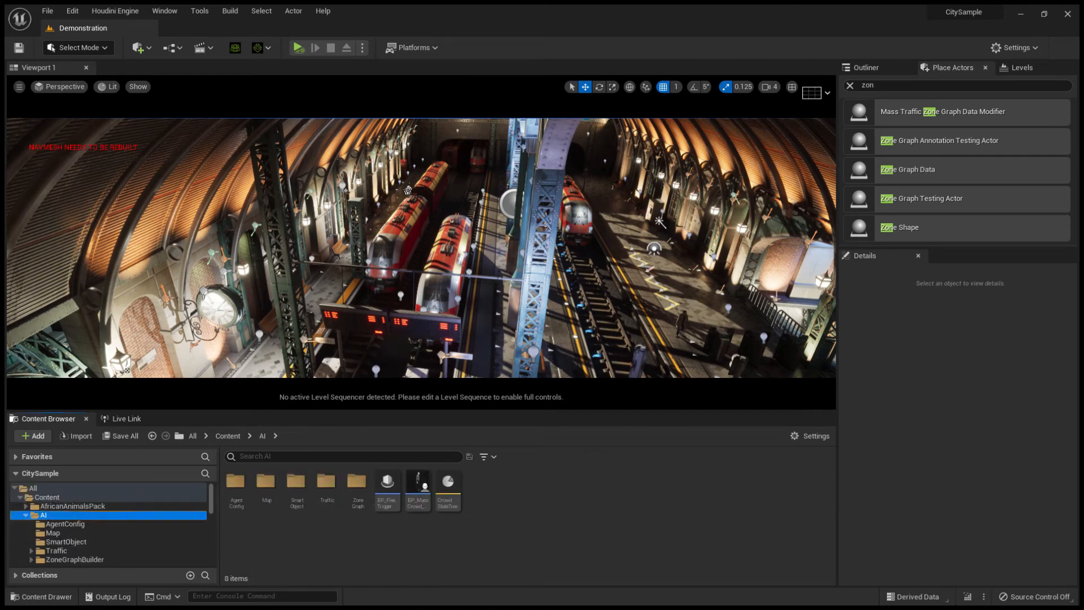
left_click(52, 533)
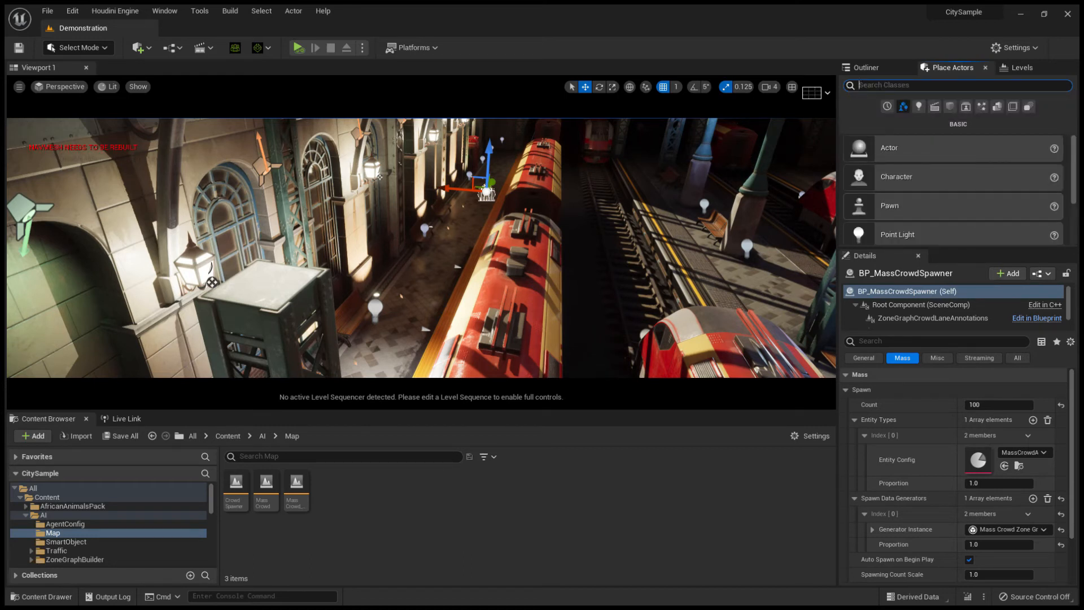
Search Place Actors for 'zon' to find the Zone Shape actor
type("zone")
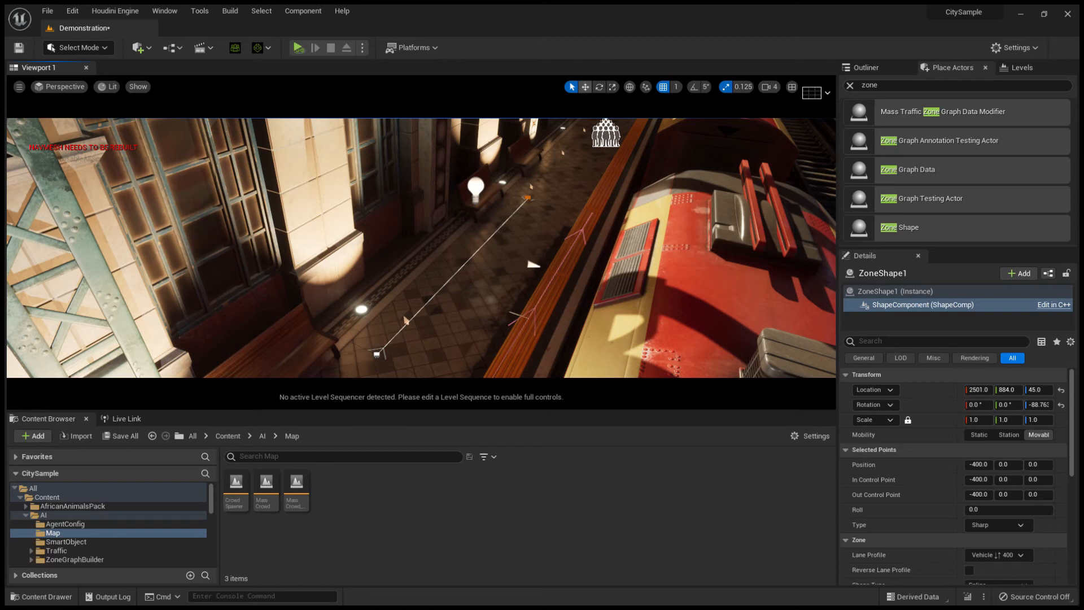
Drag the Zone Shape's far end point further down the platform
left_click(584, 87)
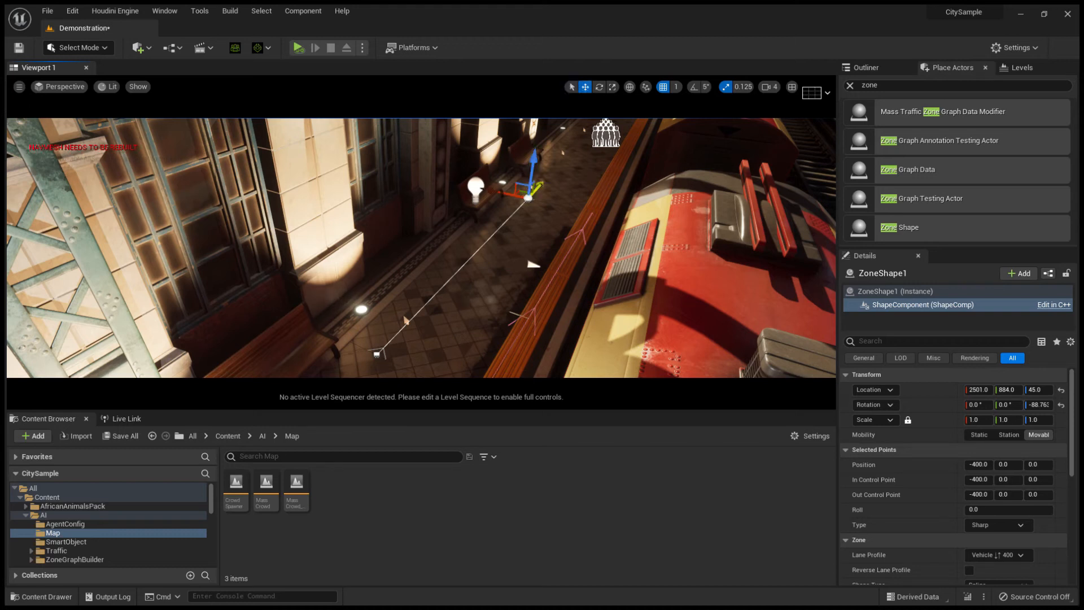
left_click_drag(529, 187, 560, 156)
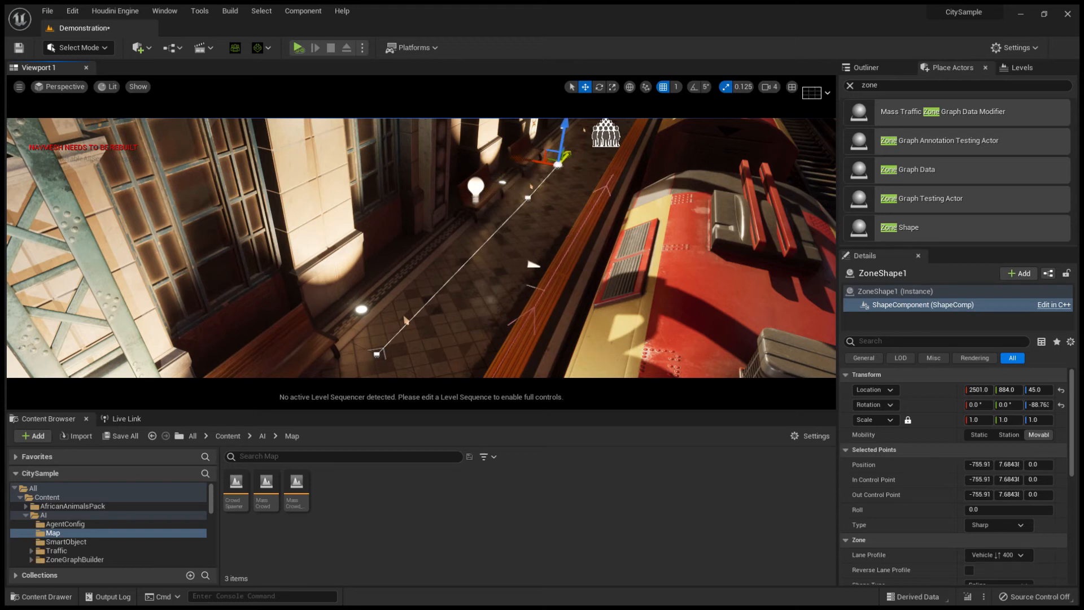
left_click_drag(557, 166, 588, 128)
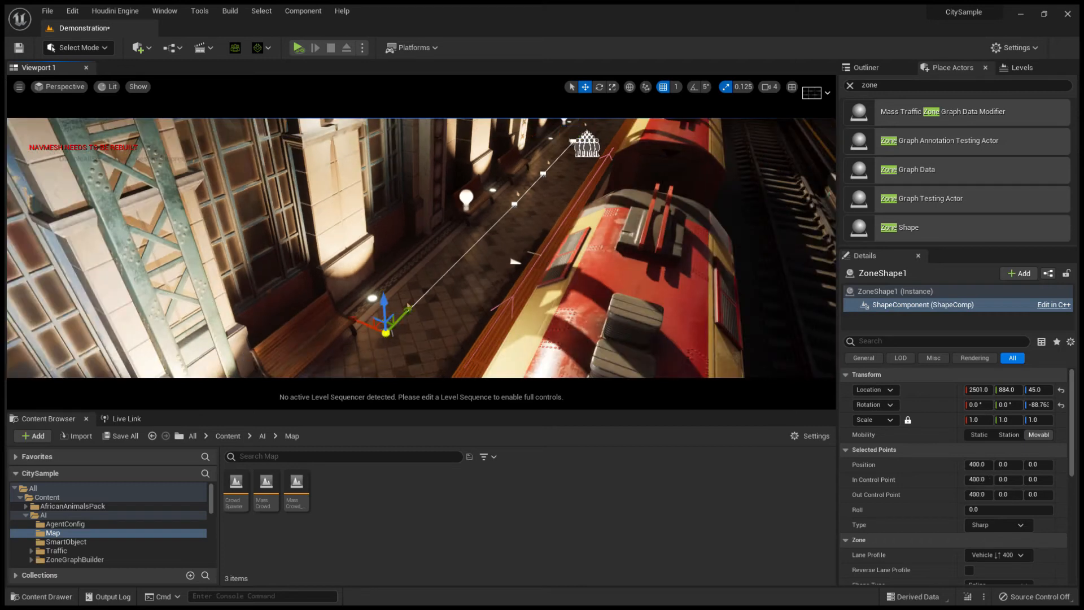
Reposition the near end point by the bench and extend it along the platform
left_click_drag(385, 333, 412, 344)
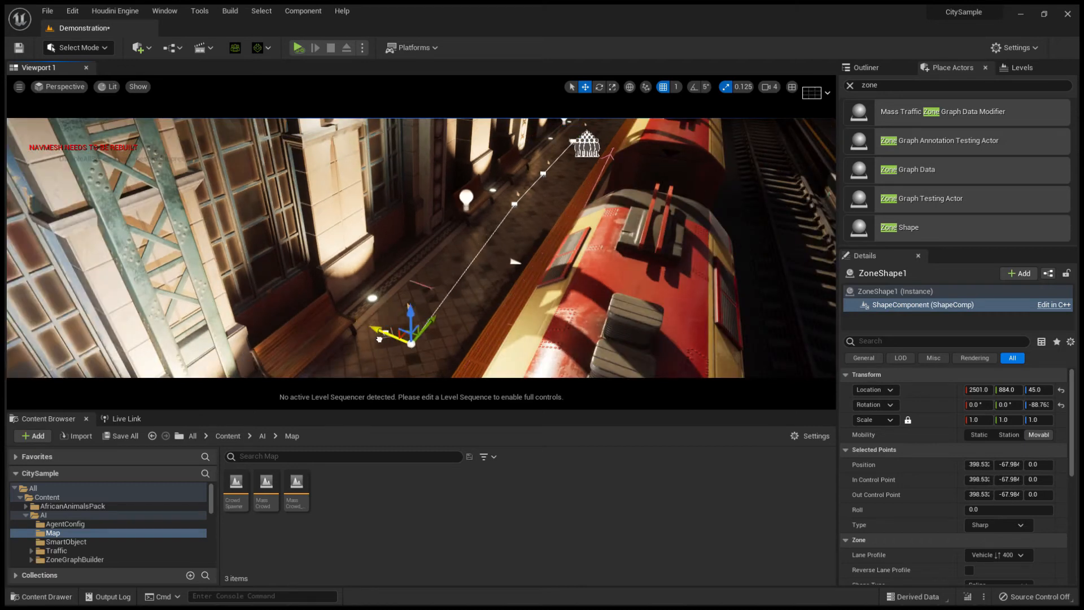
left_click_drag(413, 344, 385, 334)
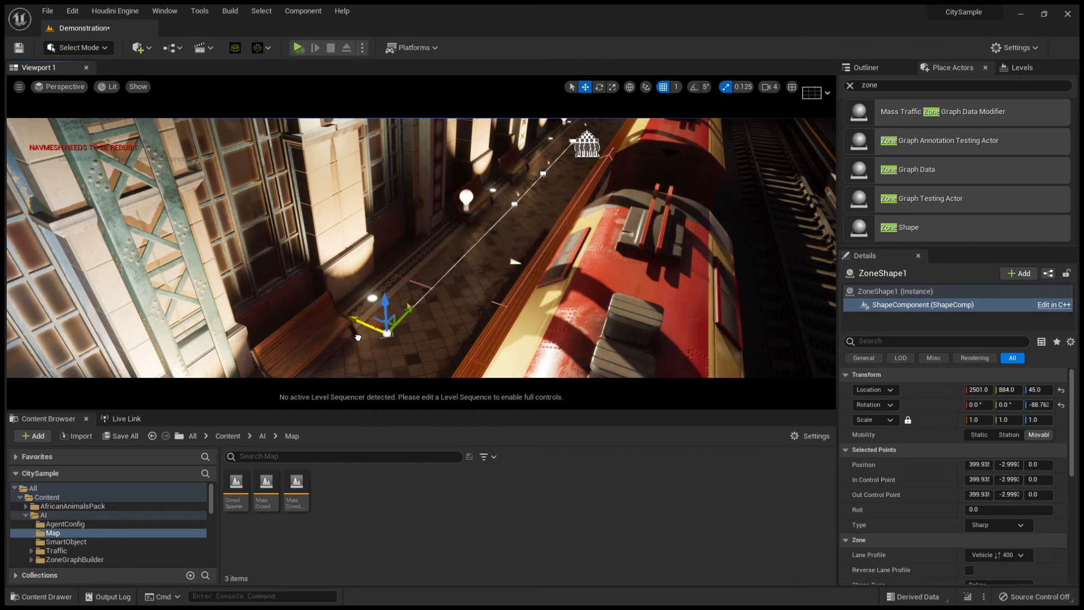
left_click_drag(384, 318, 377, 326)
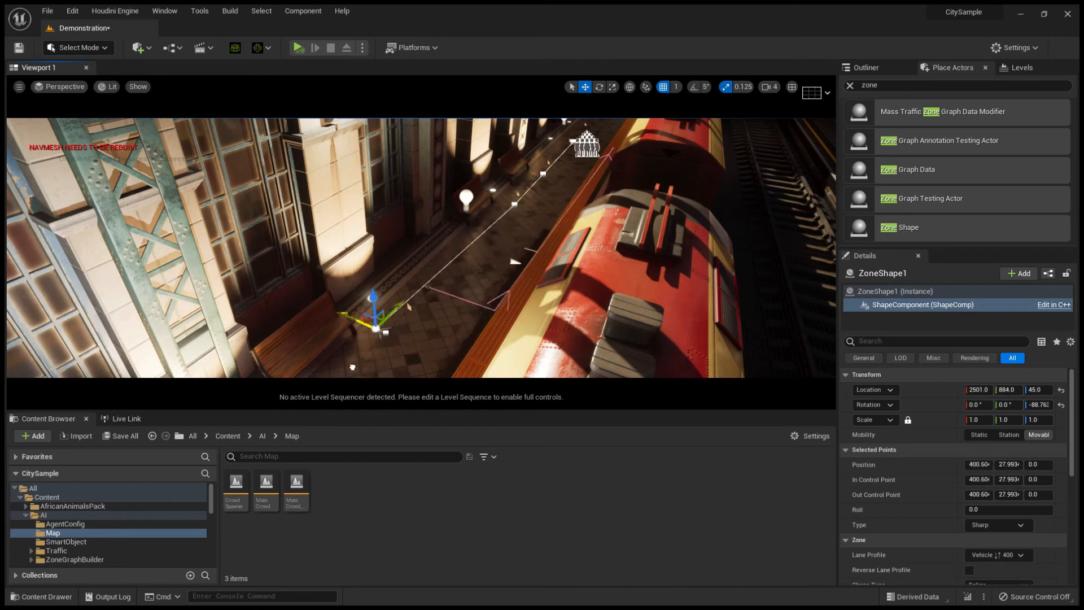
left_click_drag(377, 318, 414, 345)
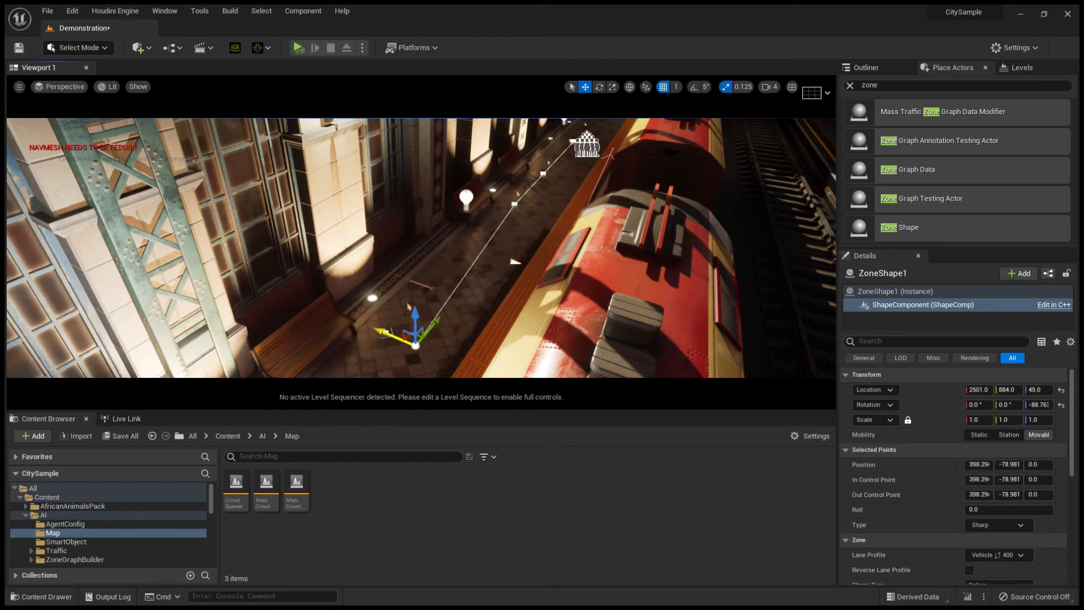
left_click_drag(415, 346, 384, 332)
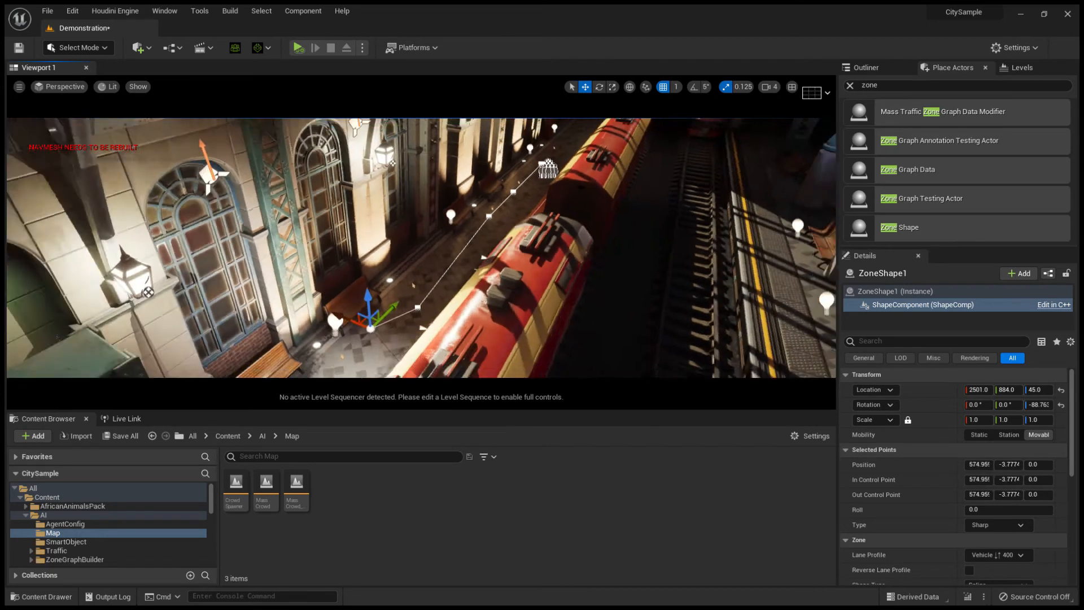
left_click_drag(369, 318, 336, 339)
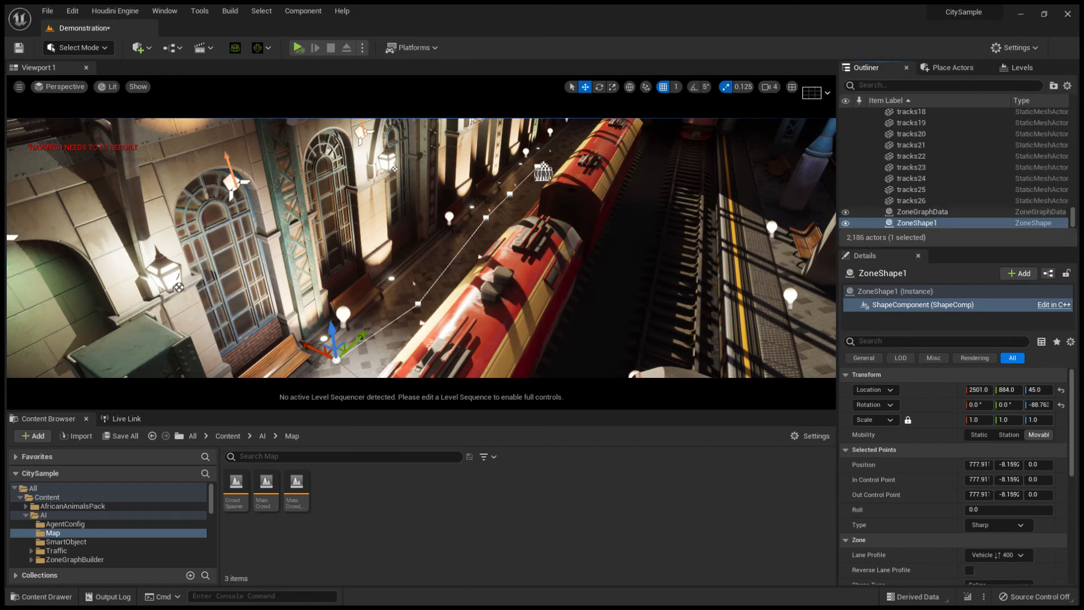
Select ZoneShape1 and switch its lane profile to a pedestrian lane
left_click(917, 222)
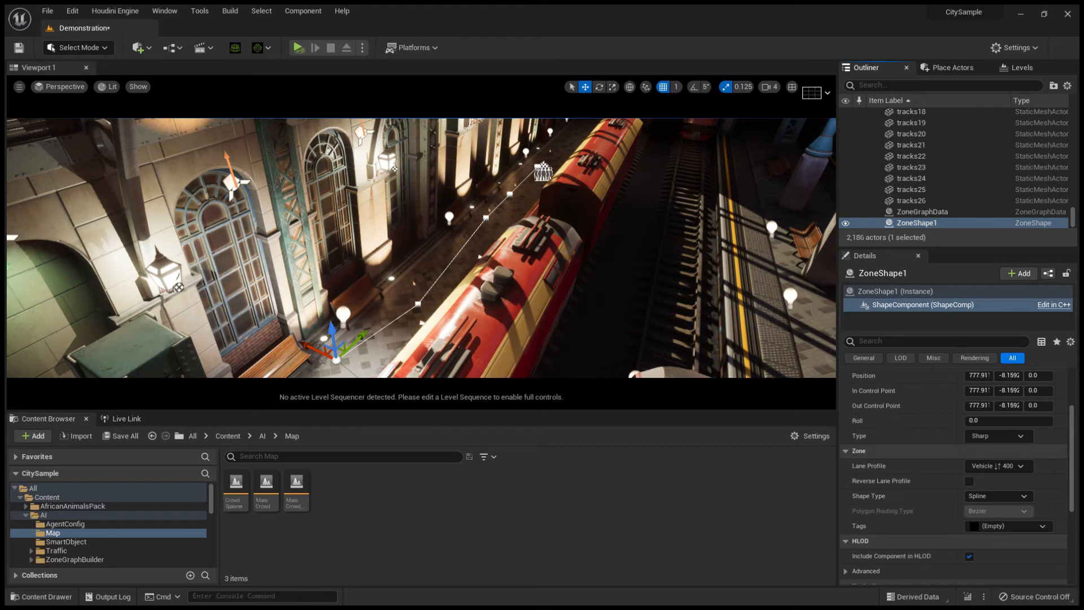
left_click(998, 465)
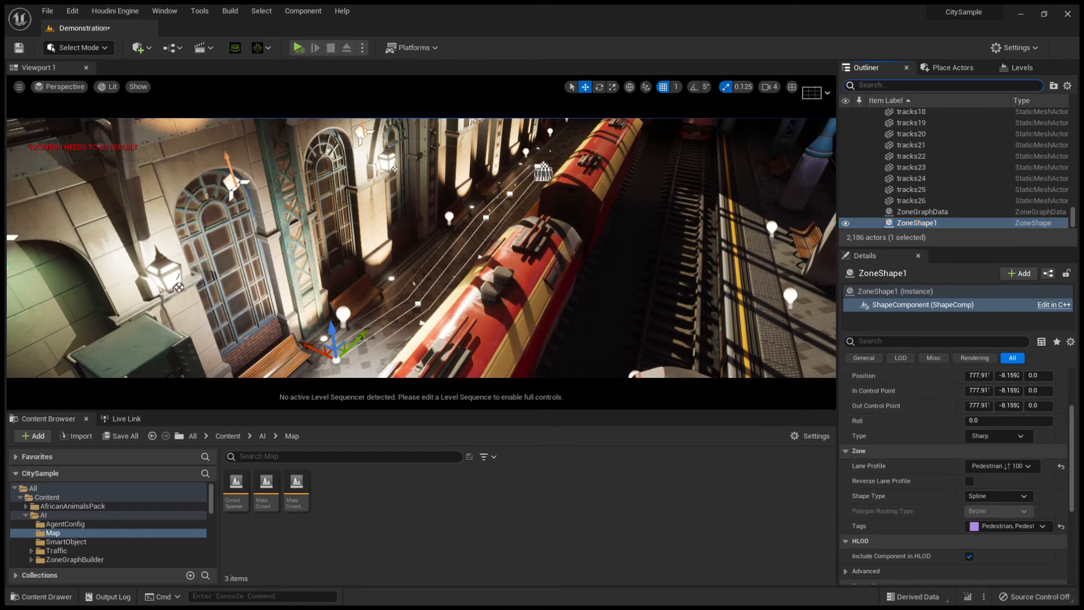
Filter the Outliner for 'mass' actors, then start Play In Editor to test crowds
type("mass")
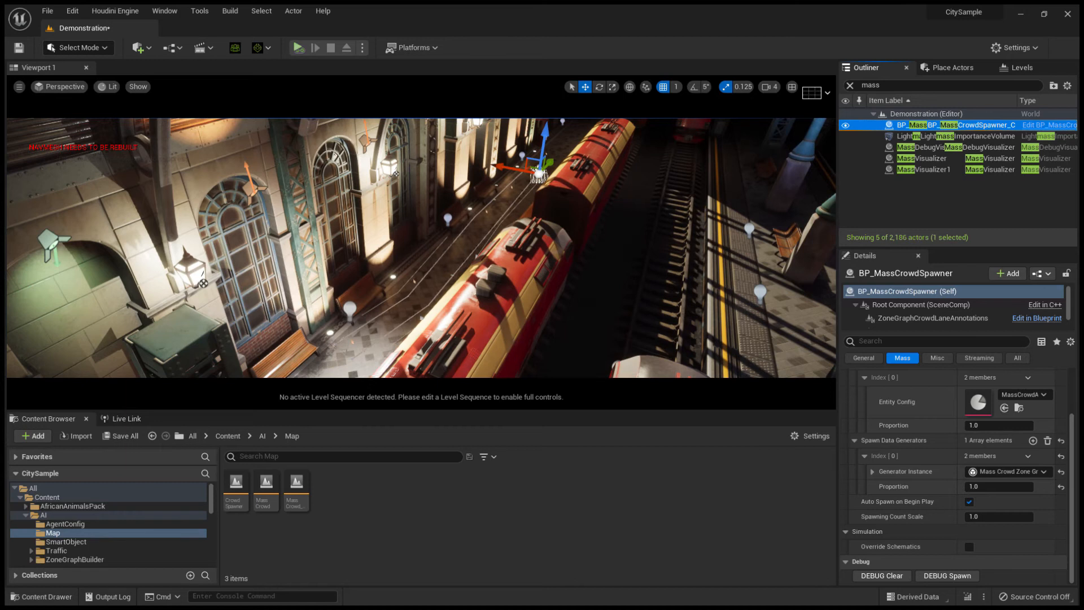
left_click(297, 47)
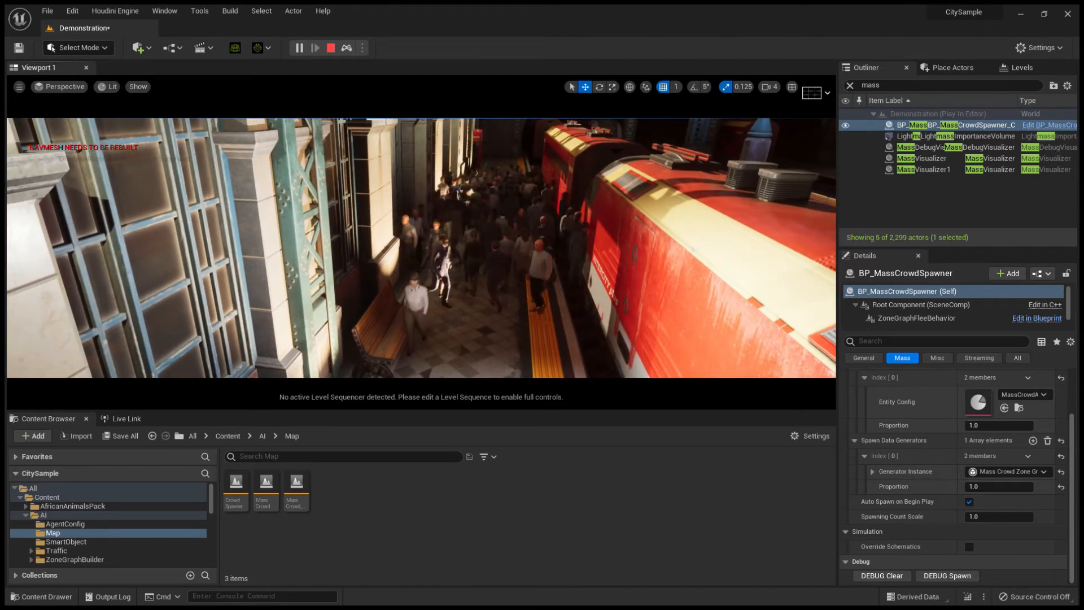
Stop the play session and return to editing the level
left_click(330, 48)
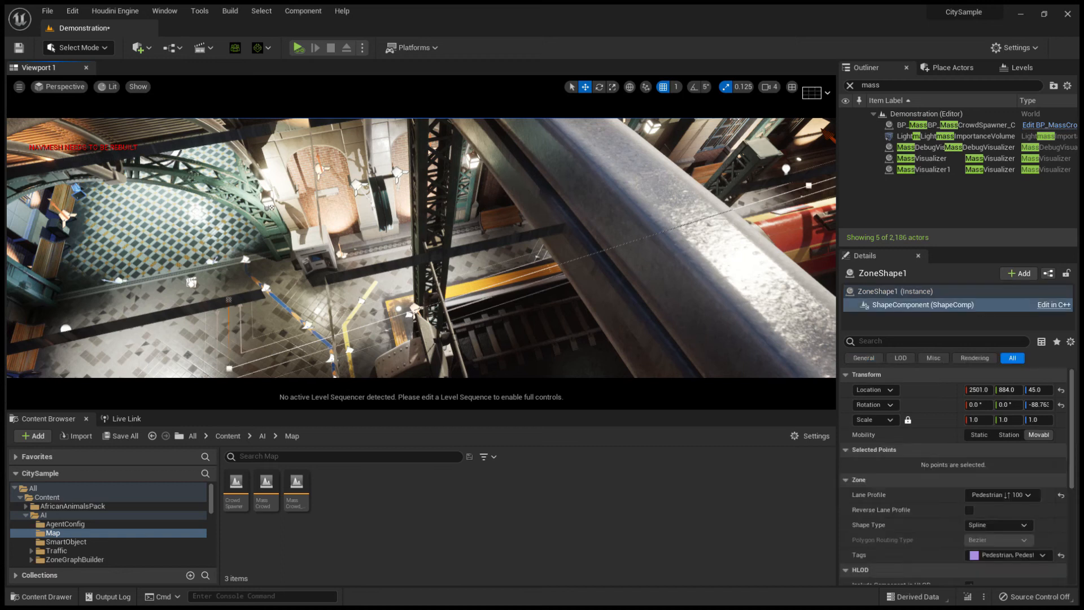
Extend ZoneShape1 from its end point with new points across the lower platform's yellow line
left_click(225, 327)
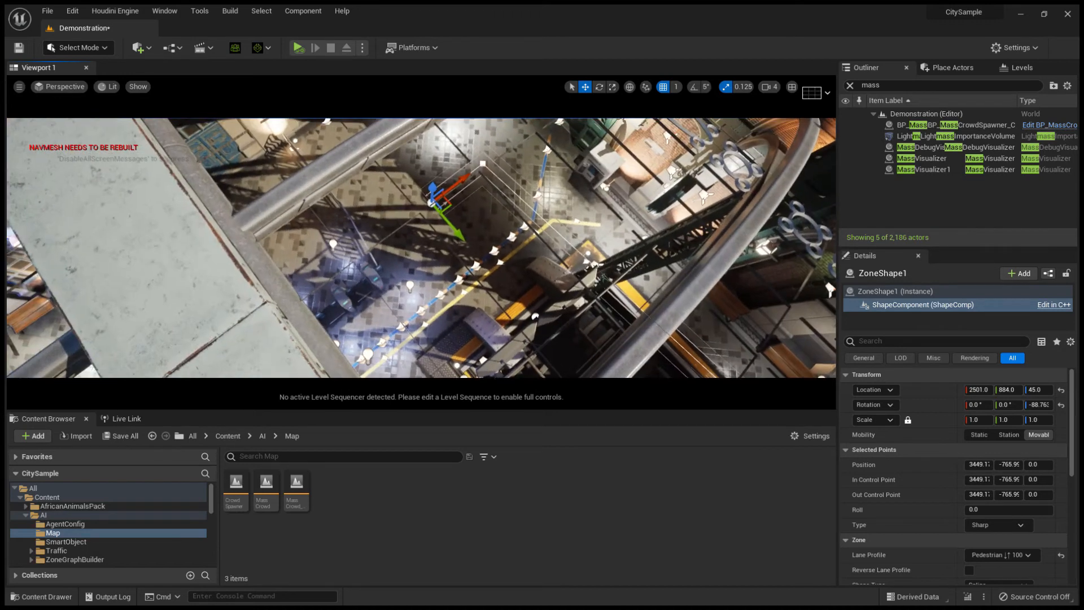
left_click_drag(450, 204, 308, 304)
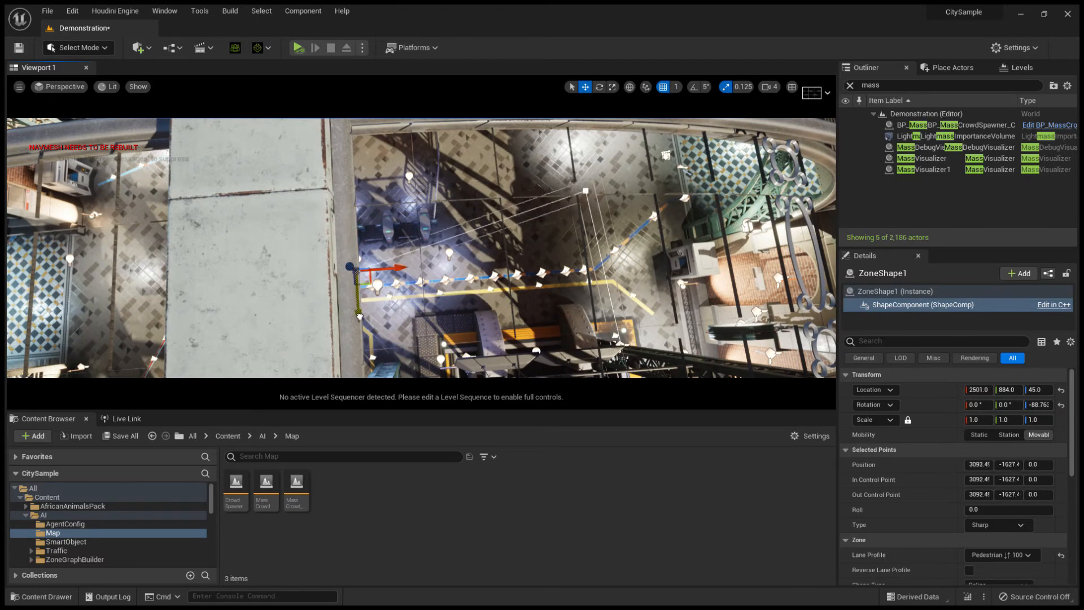
left_click_drag(349, 270, 349, 305)
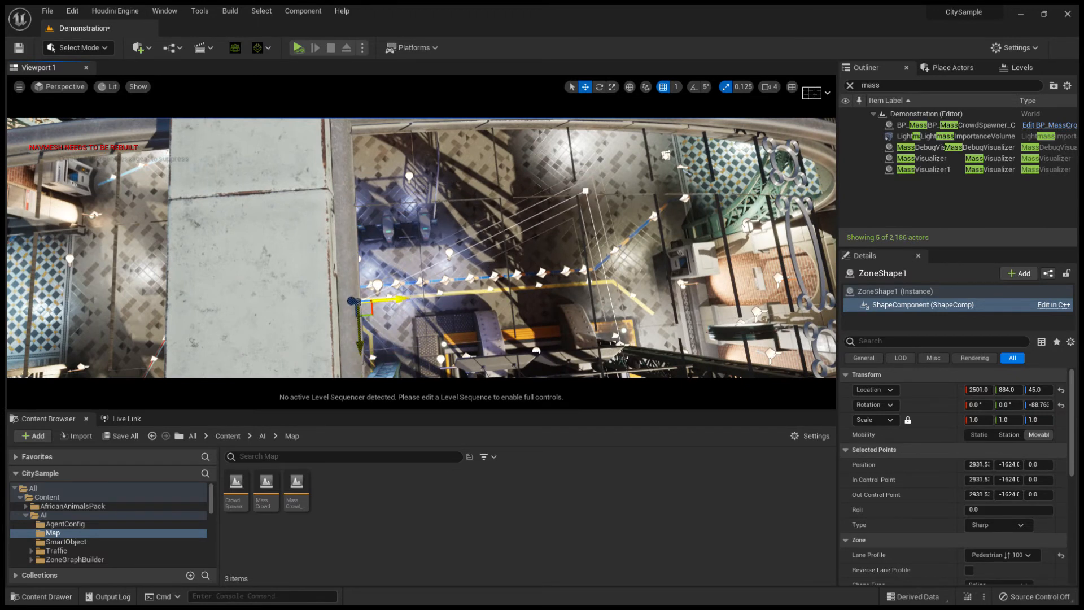
left_click_drag(351, 300, 386, 300)
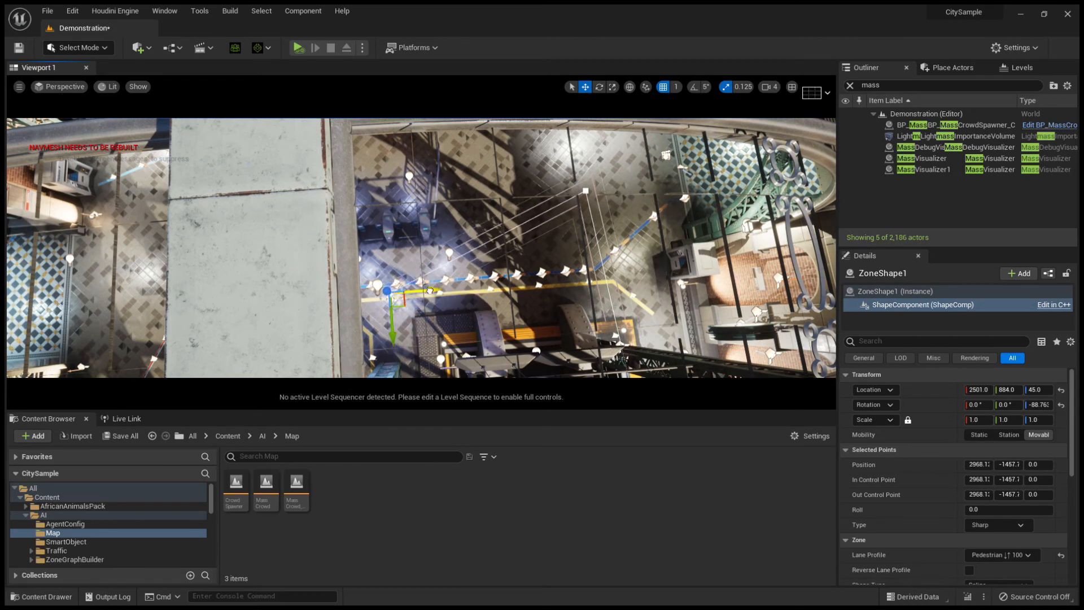
left_click_drag(429, 290, 413, 305)
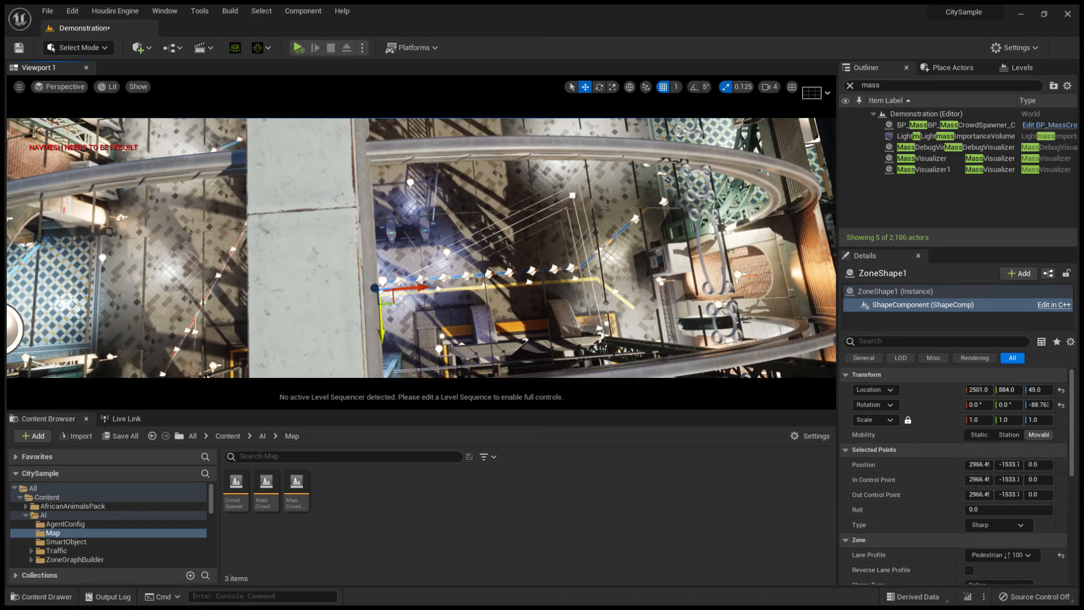
left_click_drag(380, 290, 384, 336)
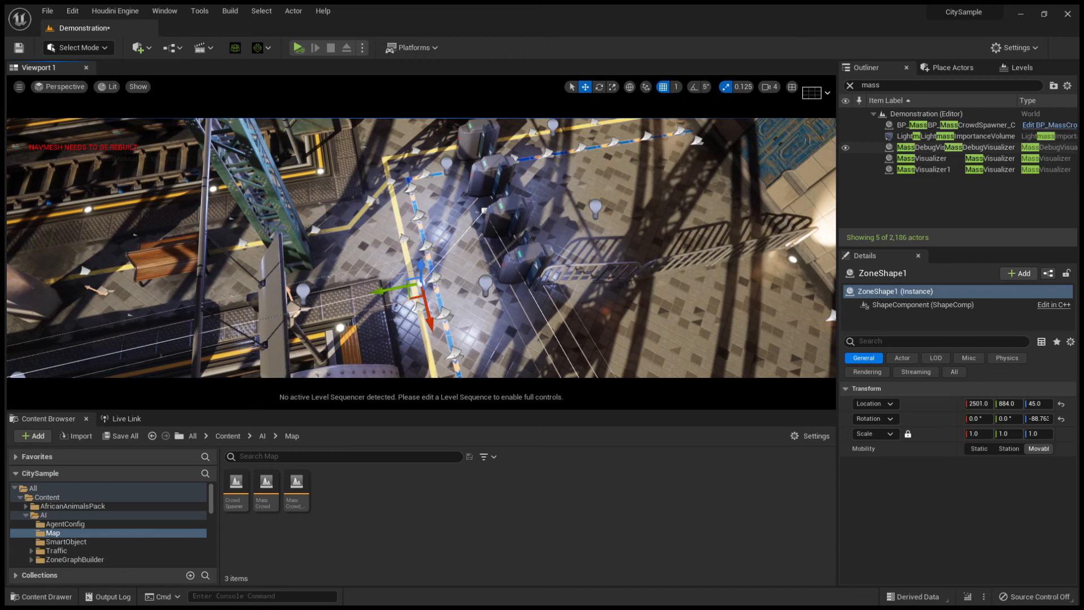
Select BP_MassCrowdSpawner and review its spawn settings, count reading 50
left_click(961, 124)
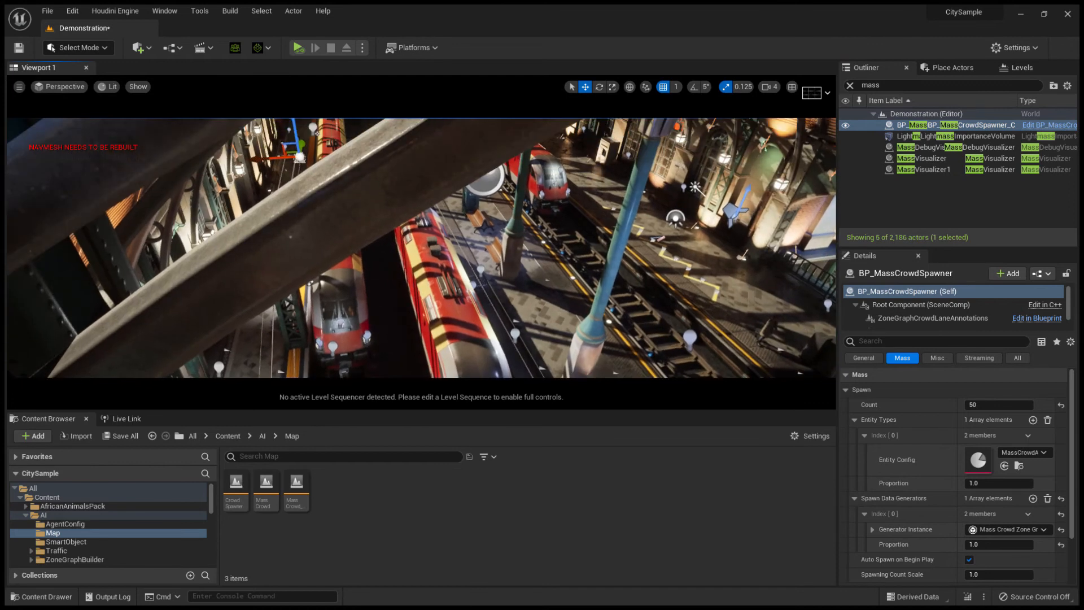
left_click(230, 10)
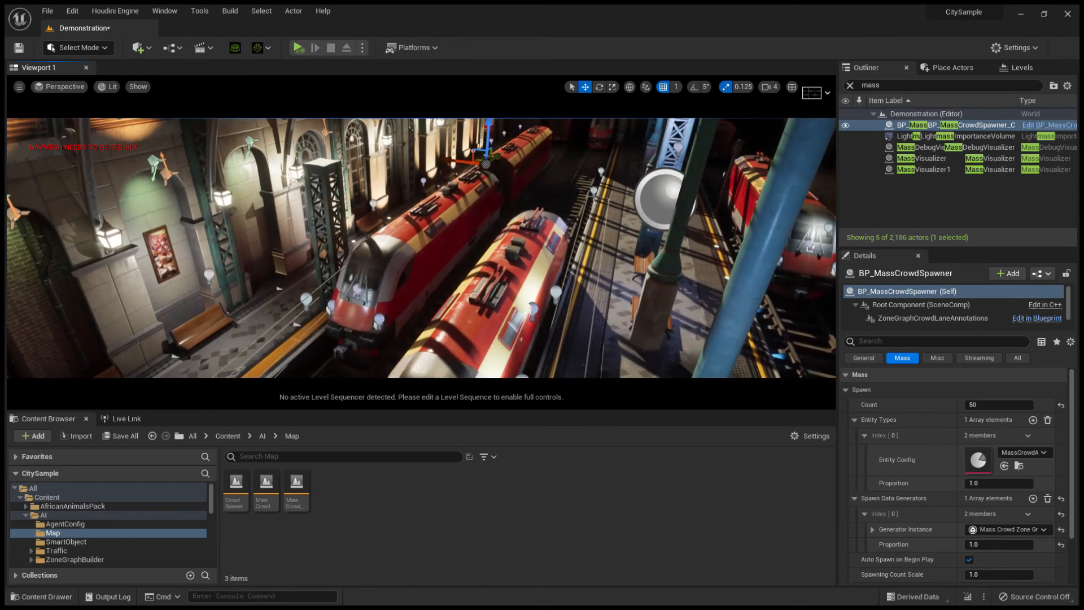
left_click(298, 48)
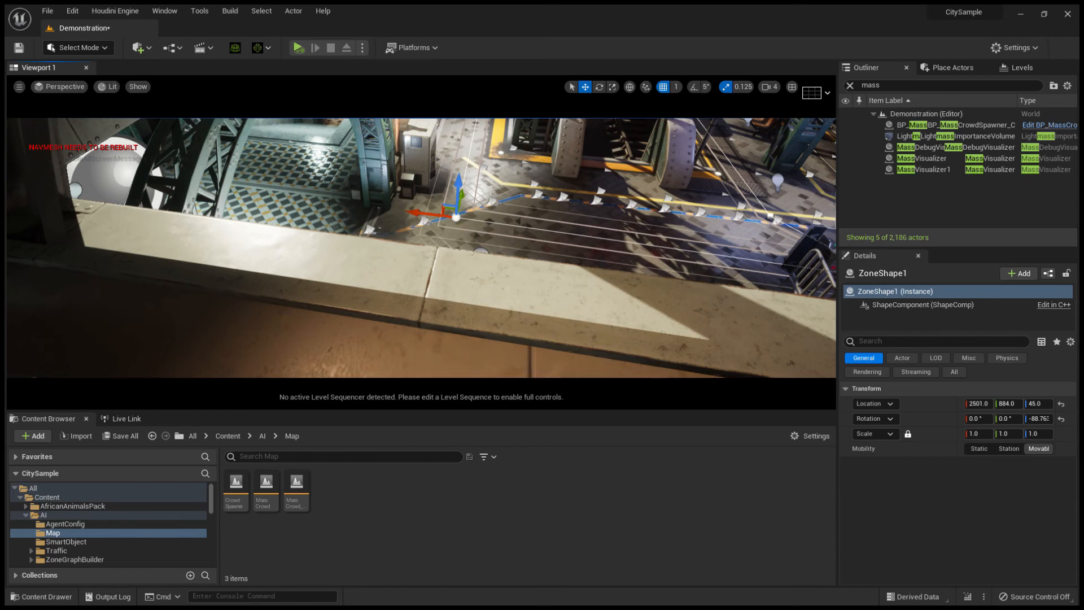
Start Play In Editor to watch pedestrians walk the extended platform path
left_click(298, 47)
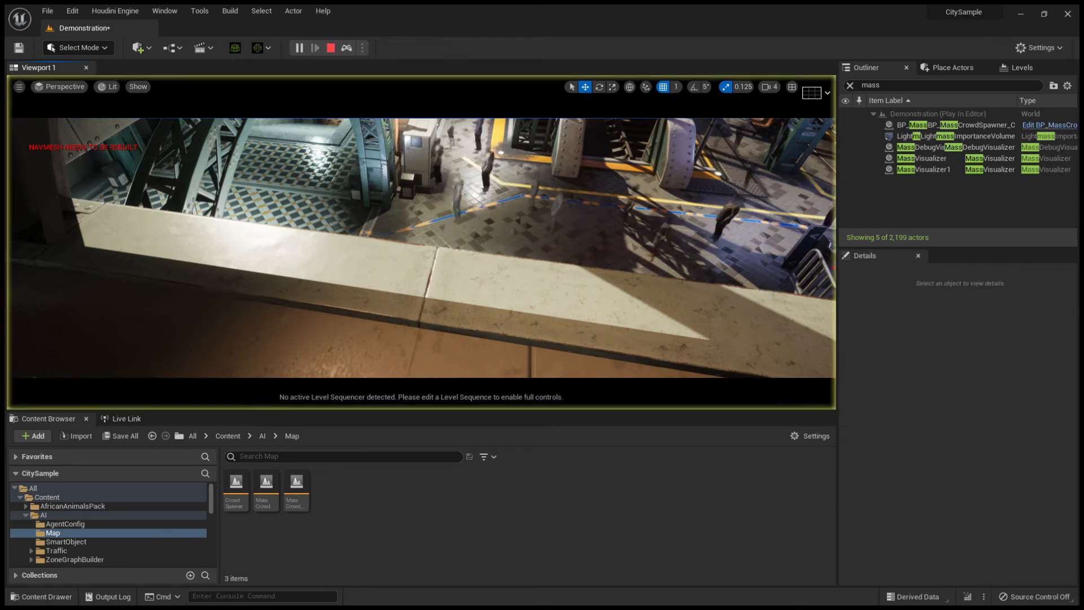